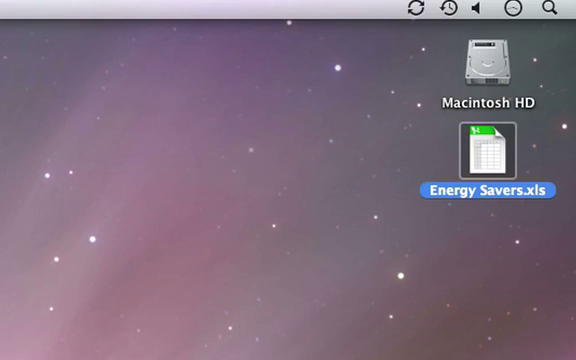
mouse_move(488, 156)
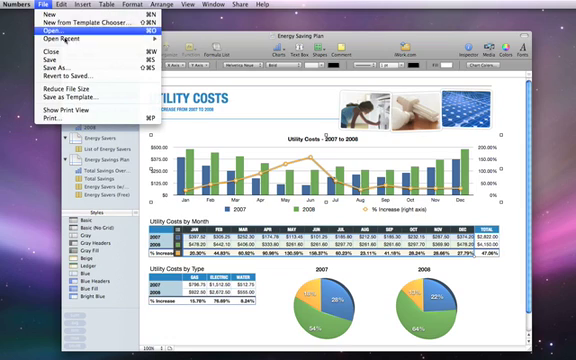
Name the file Energy Saving Plan in Documents and enable Save copy as Excel Document
click(44, 6)
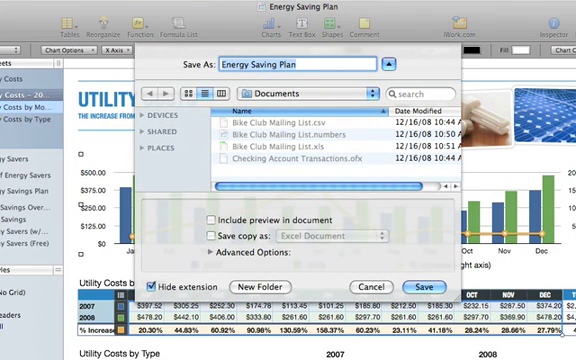
click(208, 236)
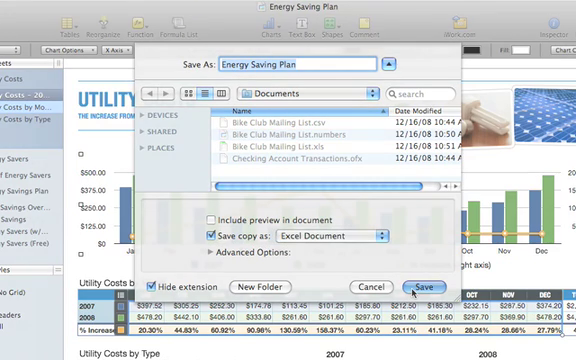
click(426, 288)
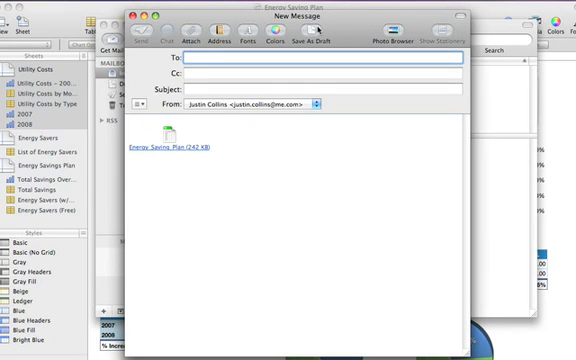
text(johnappleseed@me.com)
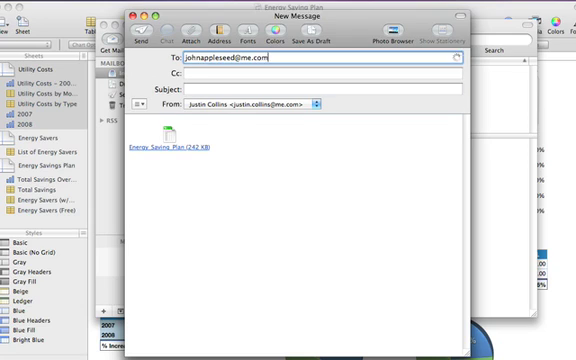
text(Energy Saving Plan)
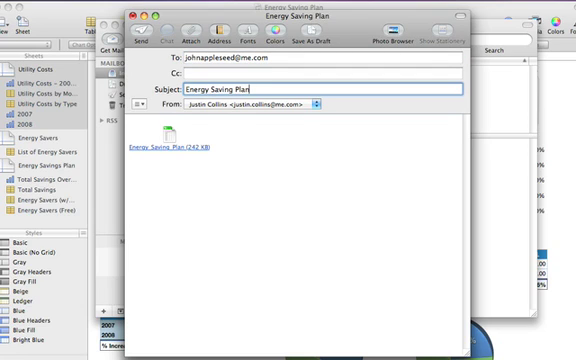